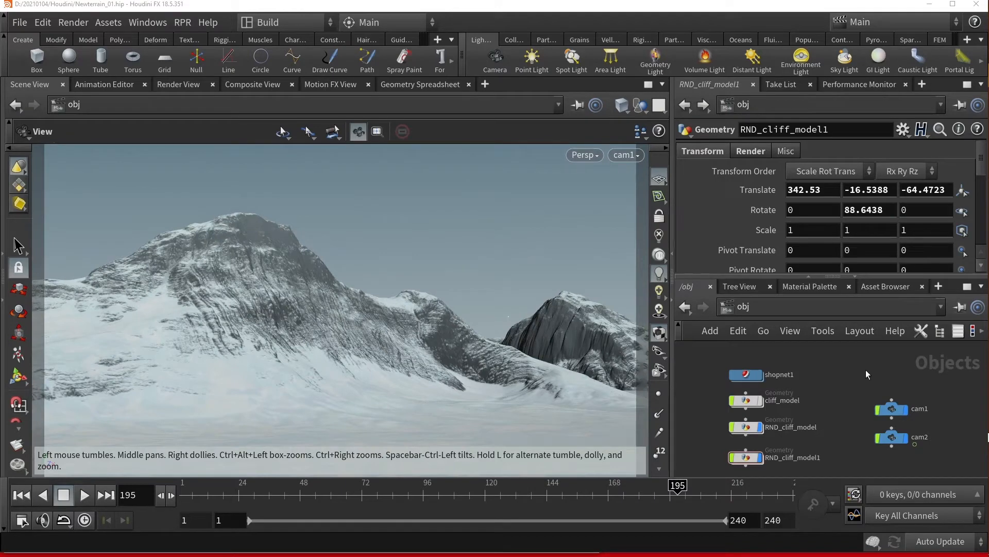
pyautogui.moveTo(859, 372)
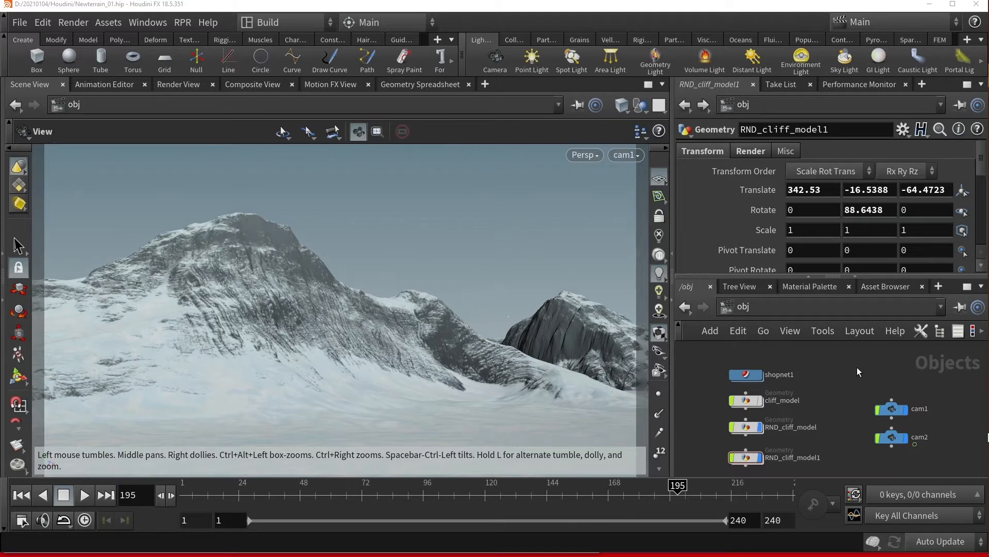
pyautogui.moveTo(857, 370)
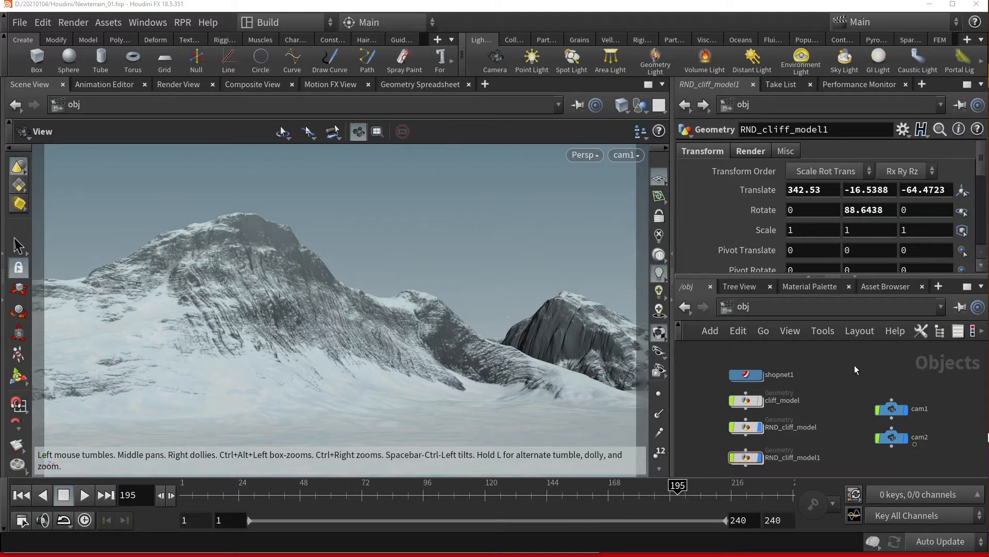
pyautogui.moveTo(857, 371)
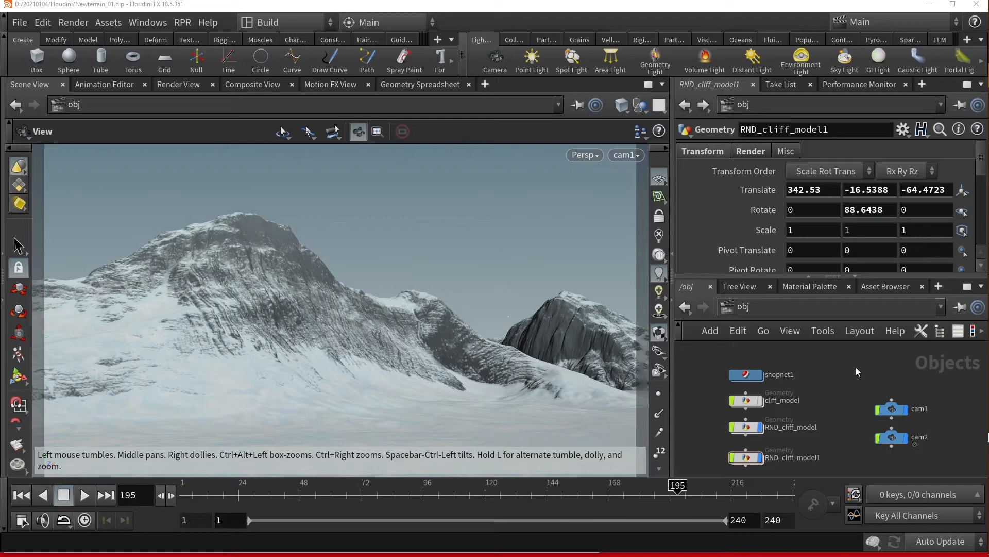
pyautogui.moveTo(881, 383)
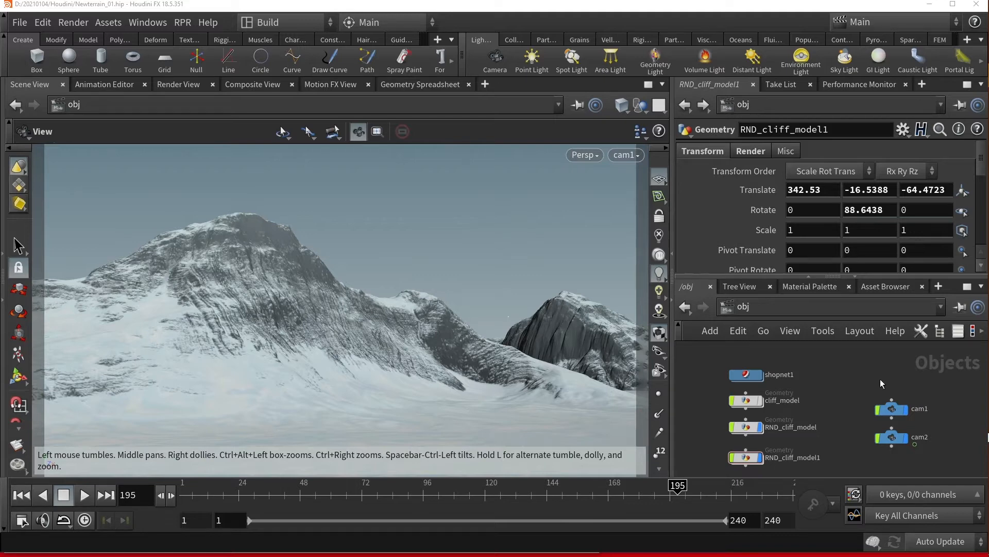
pyautogui.moveTo(864, 378)
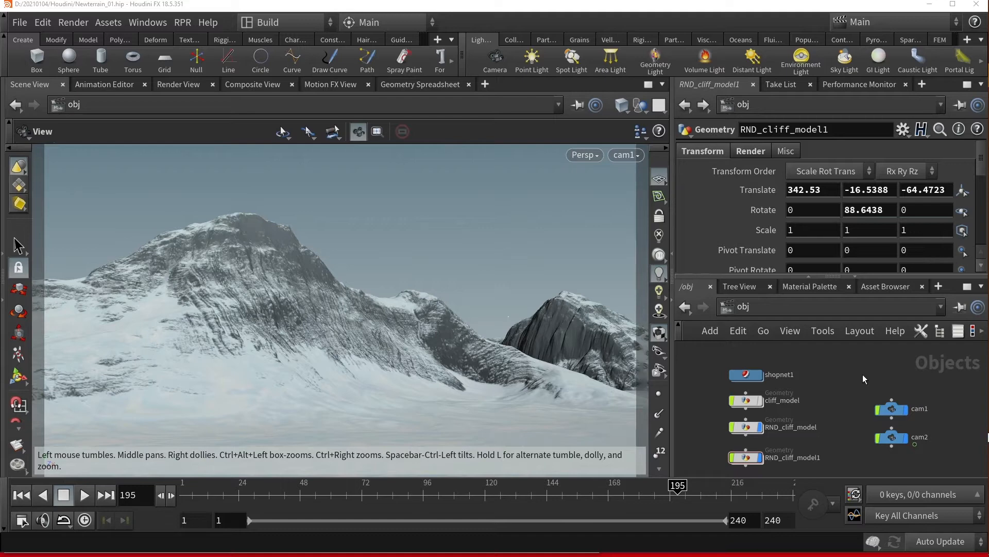
pyautogui.moveTo(389, 306)
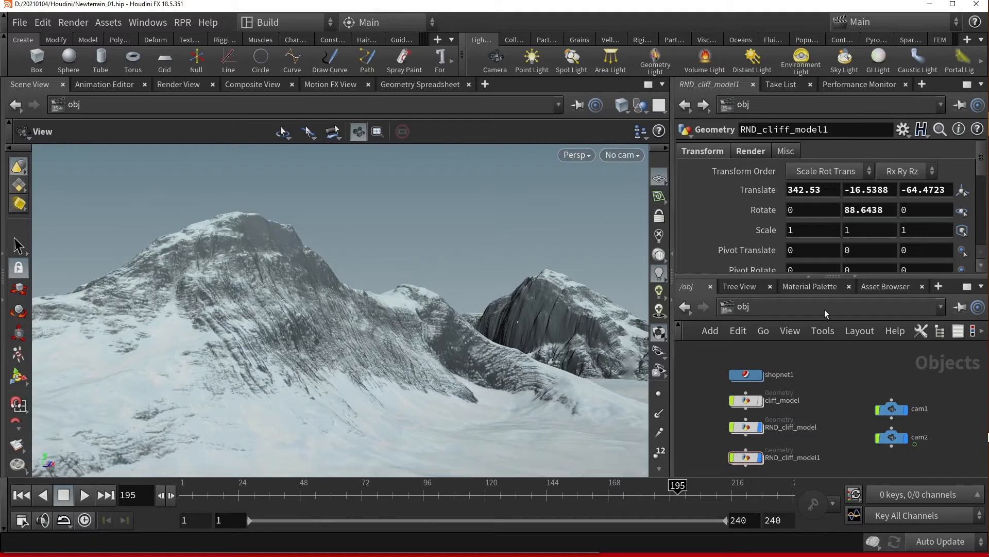
pyautogui.moveTo(731, 313)
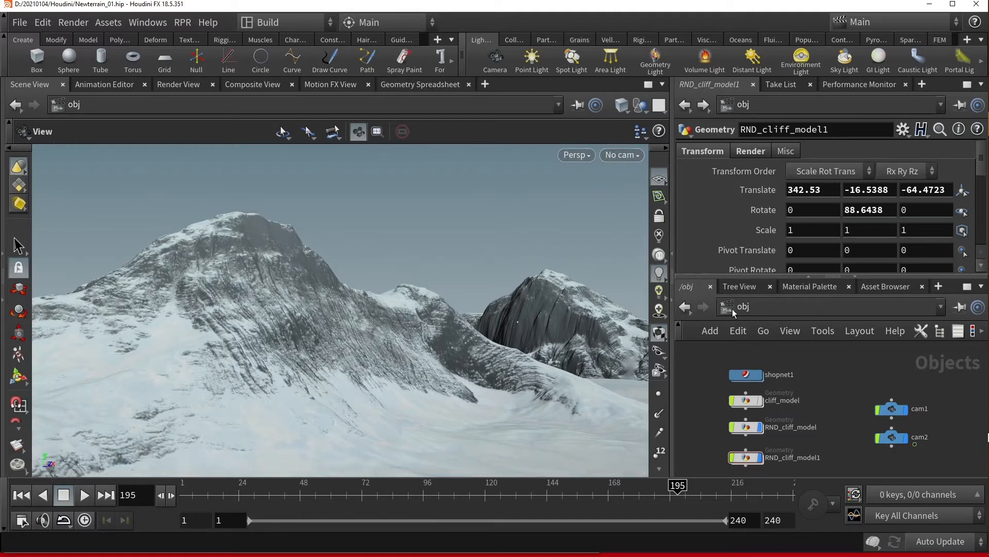
# - Switch to the /stage network and set the Persp viewport renderer to RPR
pyautogui.click(723, 306)
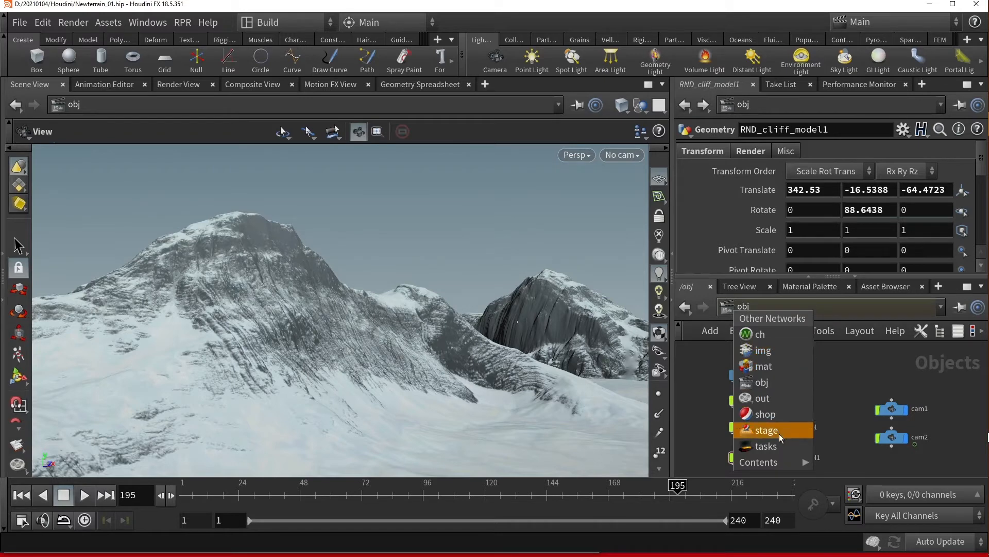
pyautogui.click(766, 430)
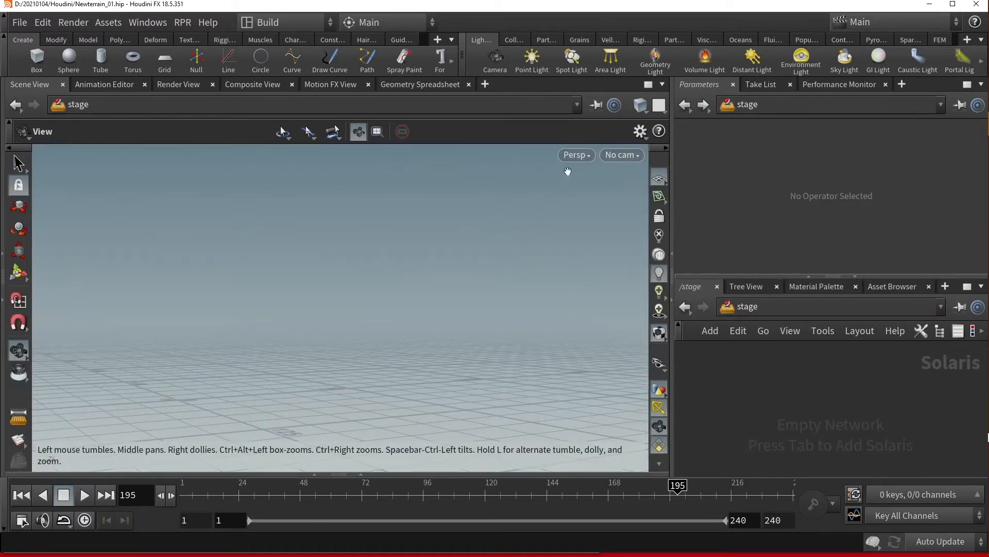
pyautogui.click(574, 154)
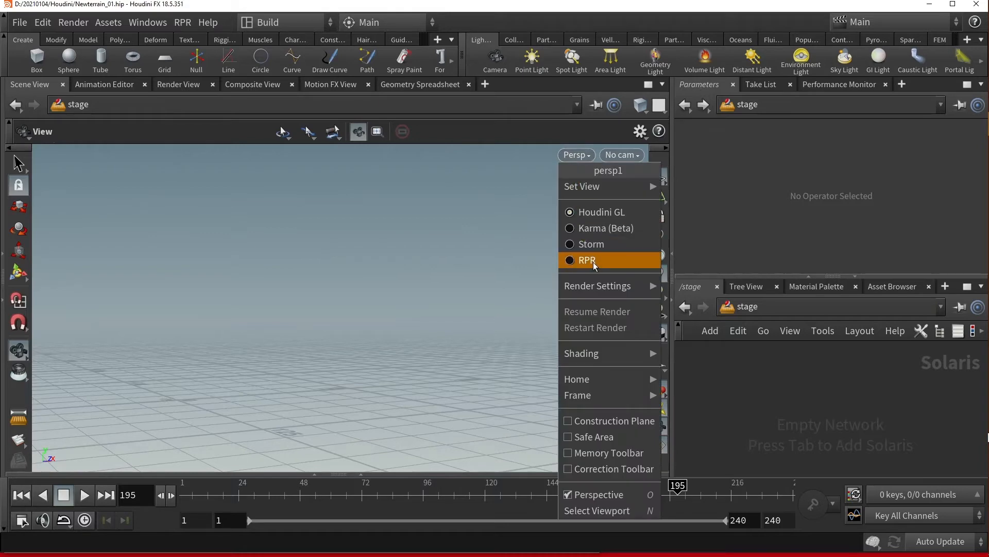
pyautogui.click(586, 260)
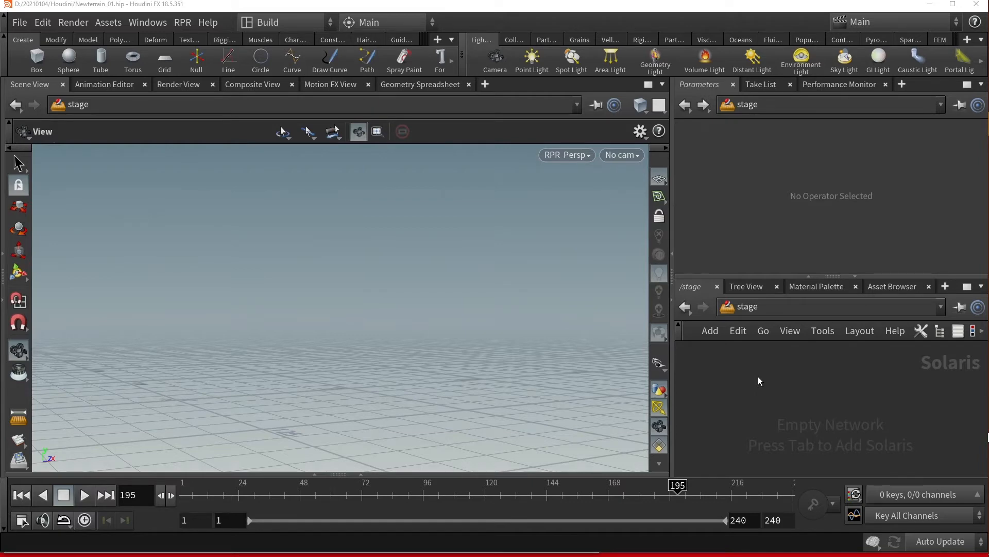
pyautogui.moveTo(776, 392)
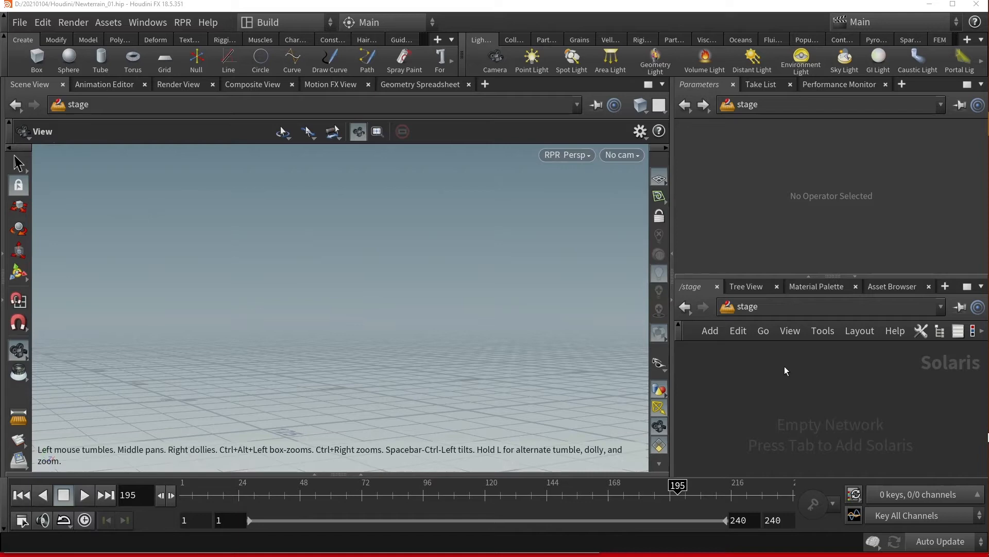
pyautogui.moveTo(741, 382)
pyautogui.write('so')
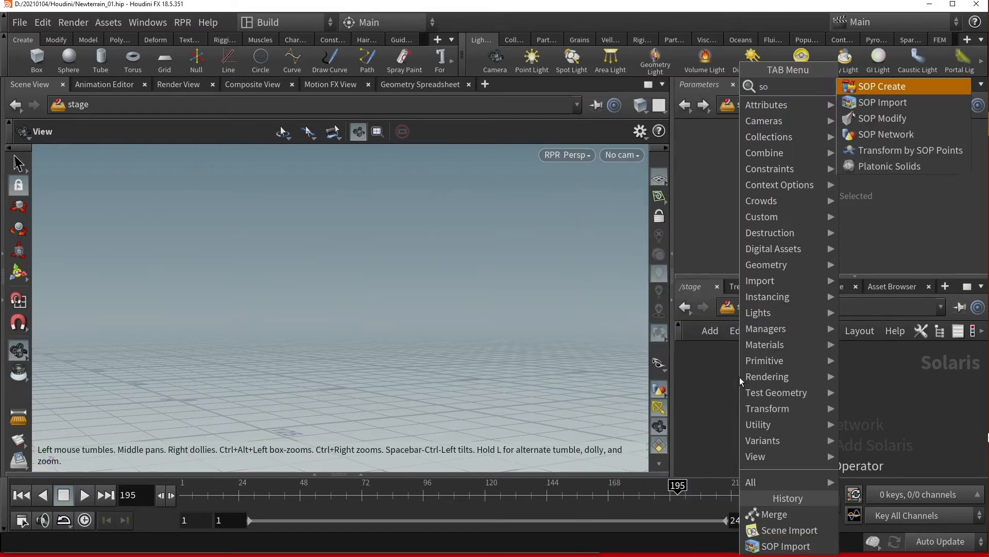
# - Place a SOP Import node and a Scene Import node in the stage network
pyautogui.click(884, 102)
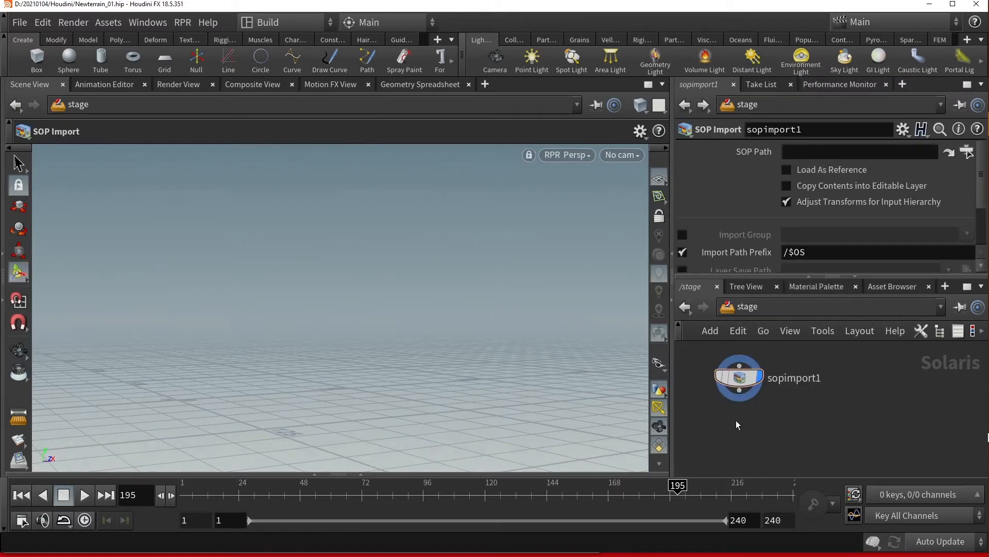
pyautogui.press('tab')
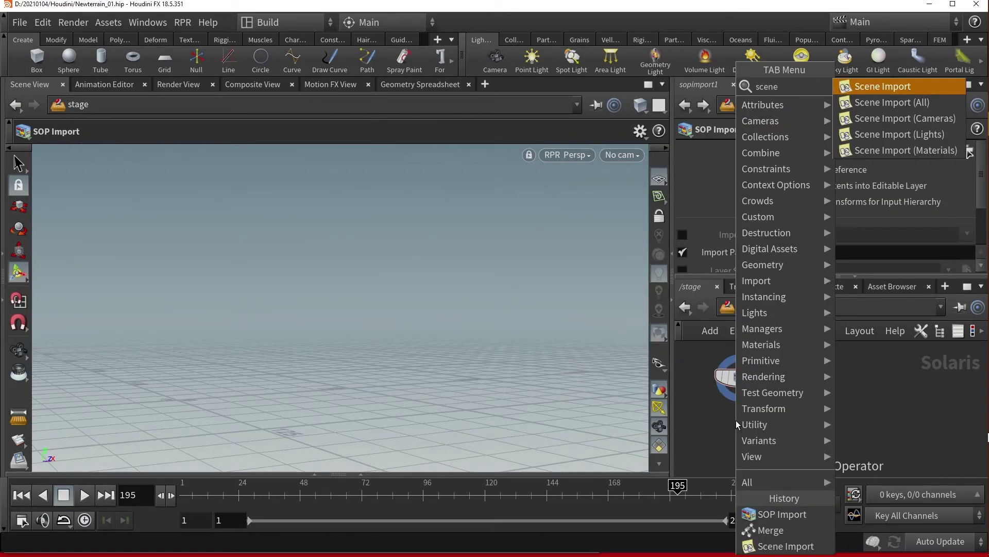
pyautogui.click(883, 85)
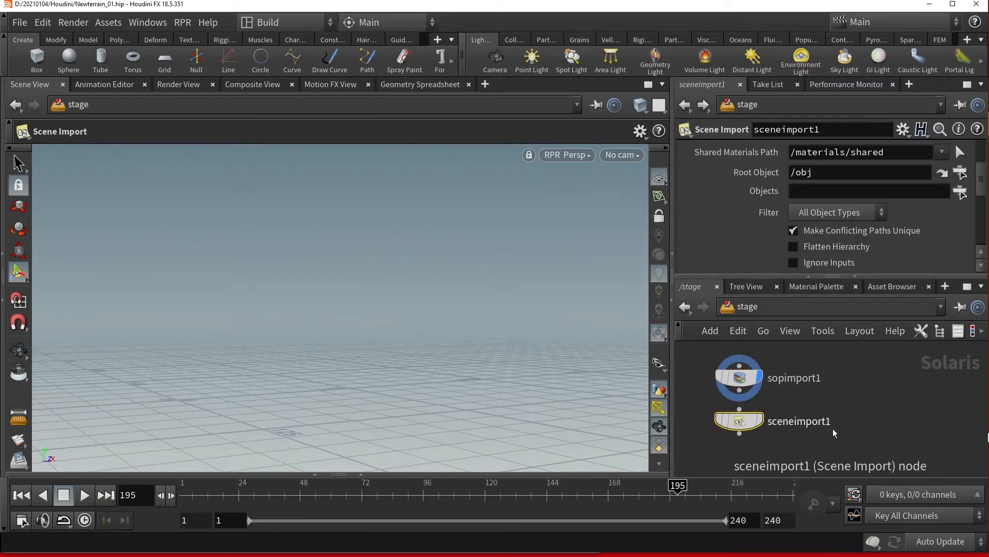
pyautogui.moveTo(845, 440)
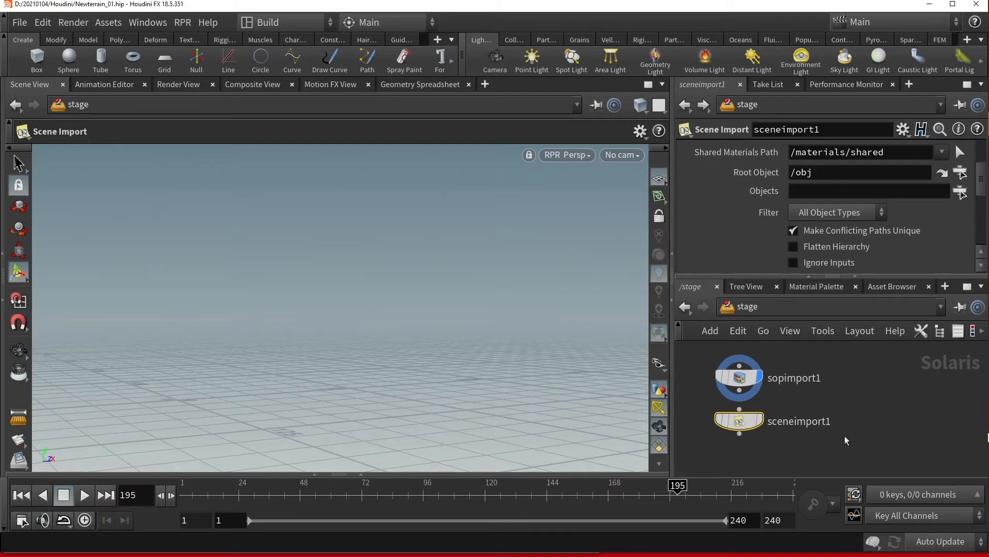
pyautogui.moveTo(844, 395)
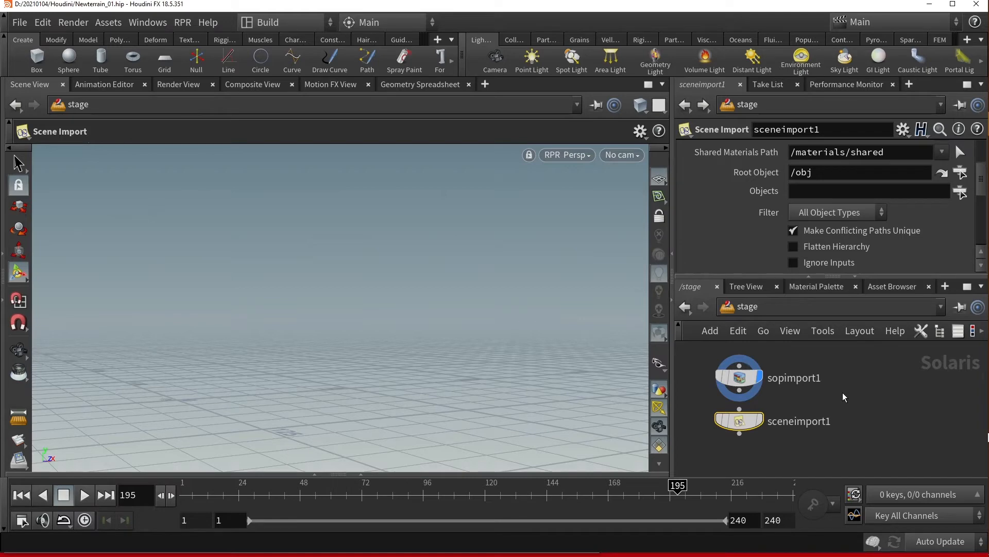
pyautogui.moveTo(834, 411)
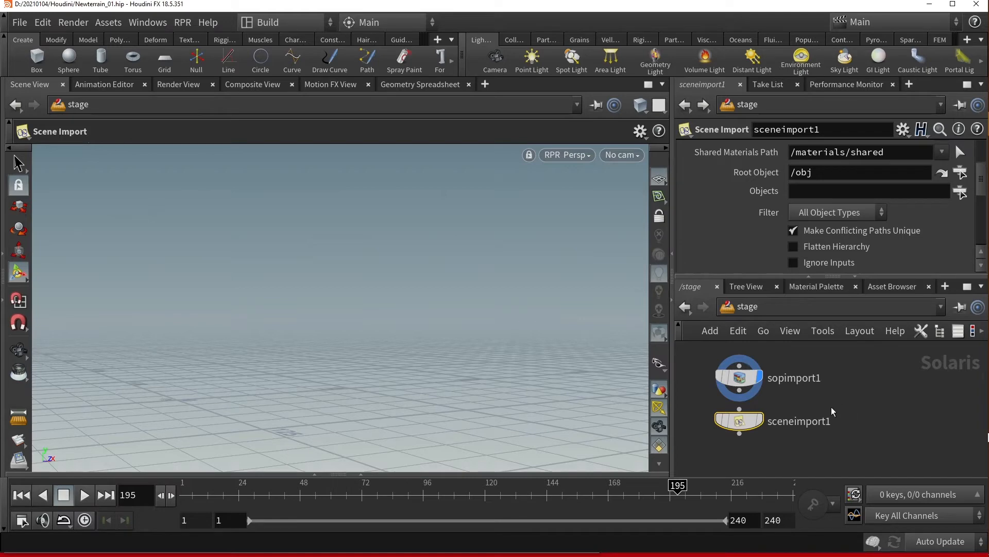
# - Add a Merge node below sopimport1 and sceneimport1 so both feed into it
pyautogui.press('Tab')
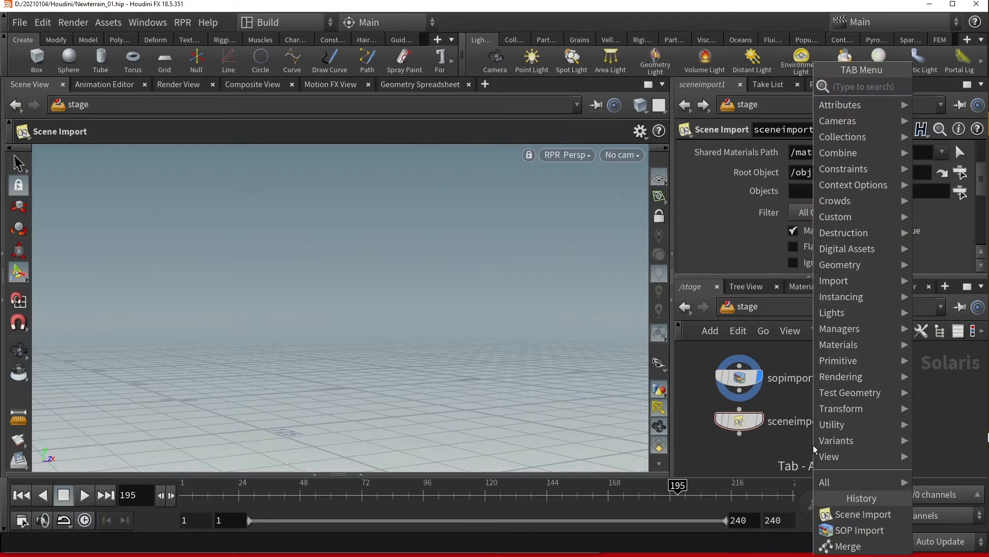
pyautogui.click(847, 546)
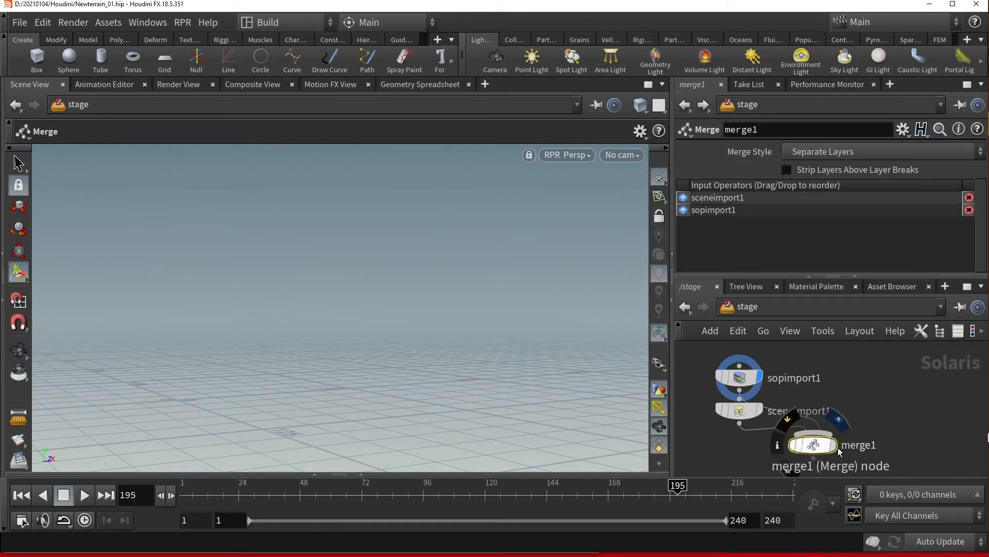
pyautogui.moveTo(887, 398)
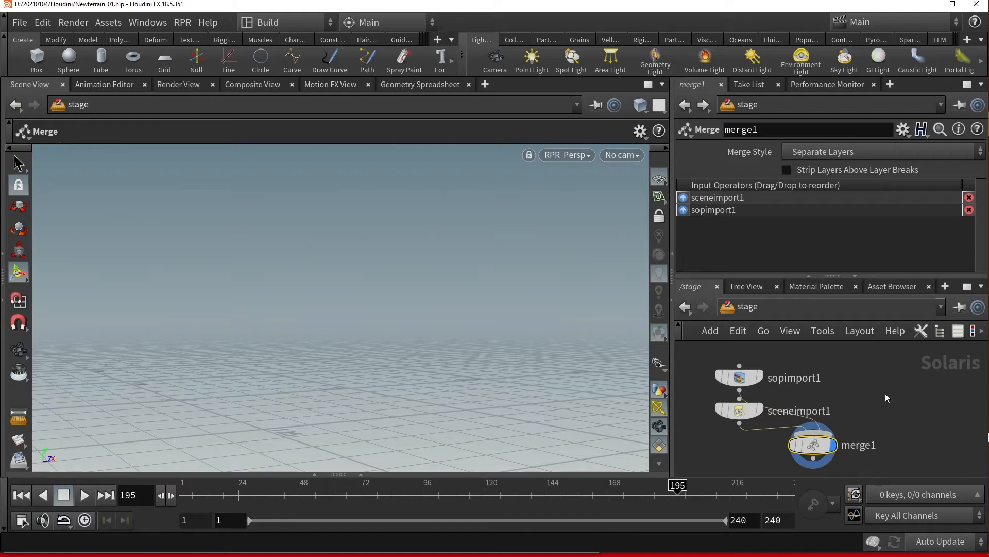
pyautogui.moveTo(851, 392)
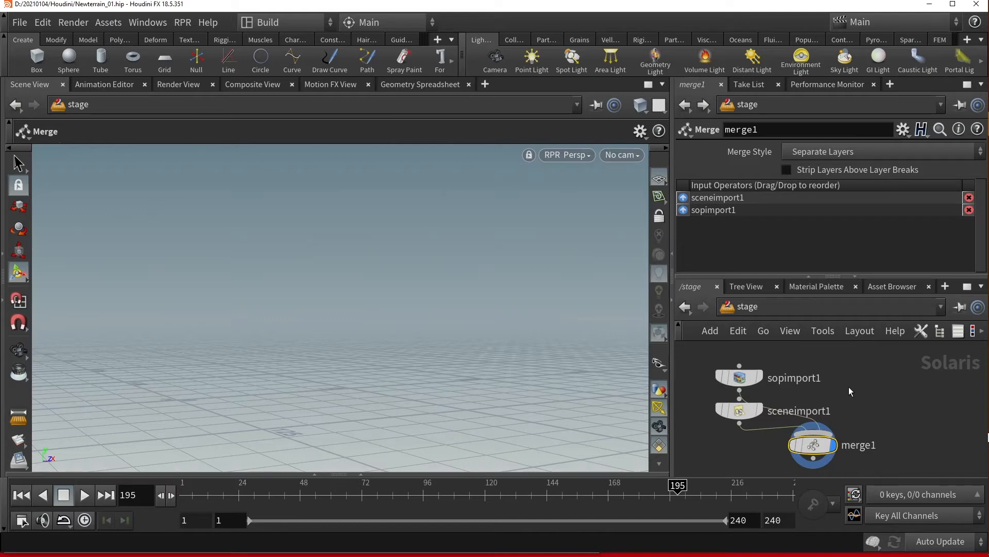
pyautogui.moveTo(865, 380)
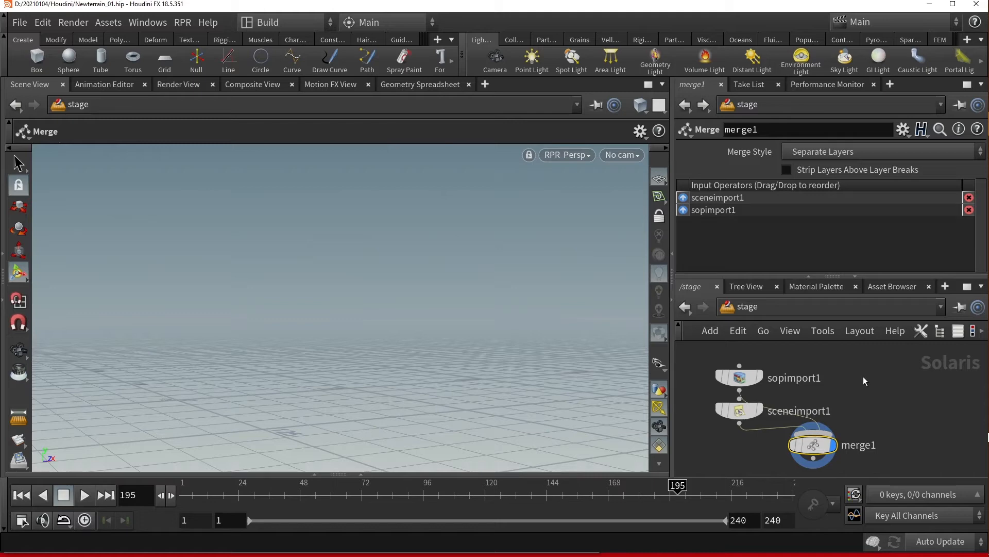
pyautogui.moveTo(850, 395)
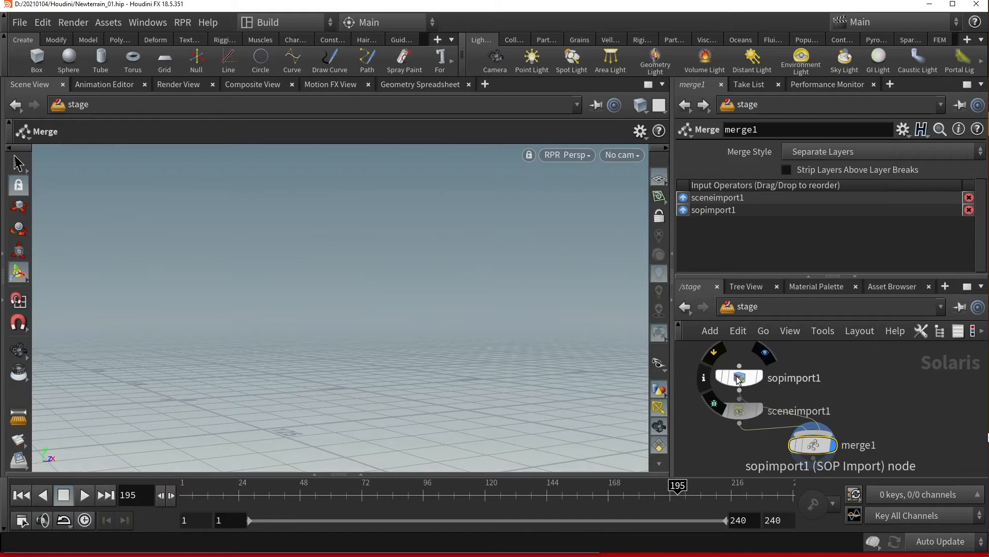
# - Set sopimport1's SOP Path to /obj/RND_cliff_model so the cliff geometry loads
pyautogui.click(737, 377)
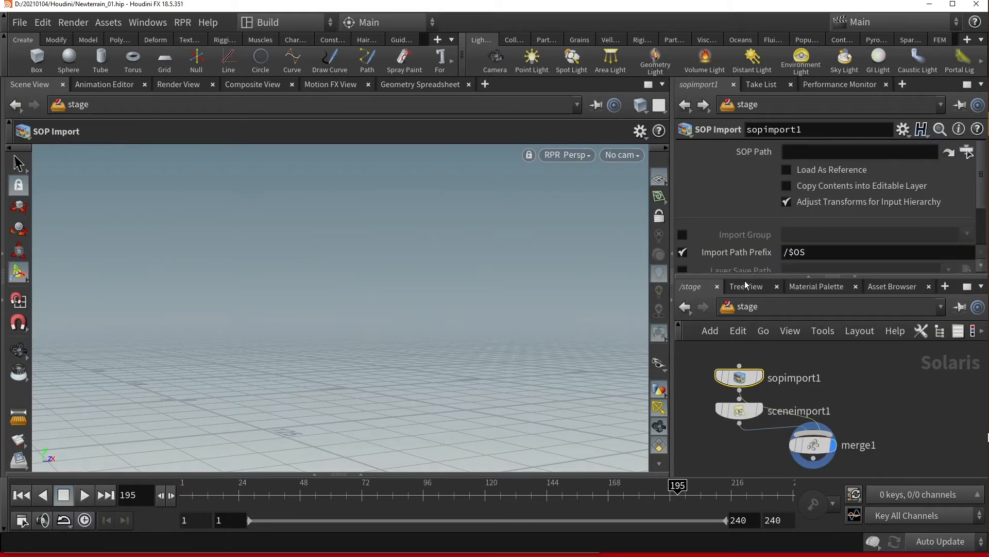
pyautogui.moveTo(752, 152)
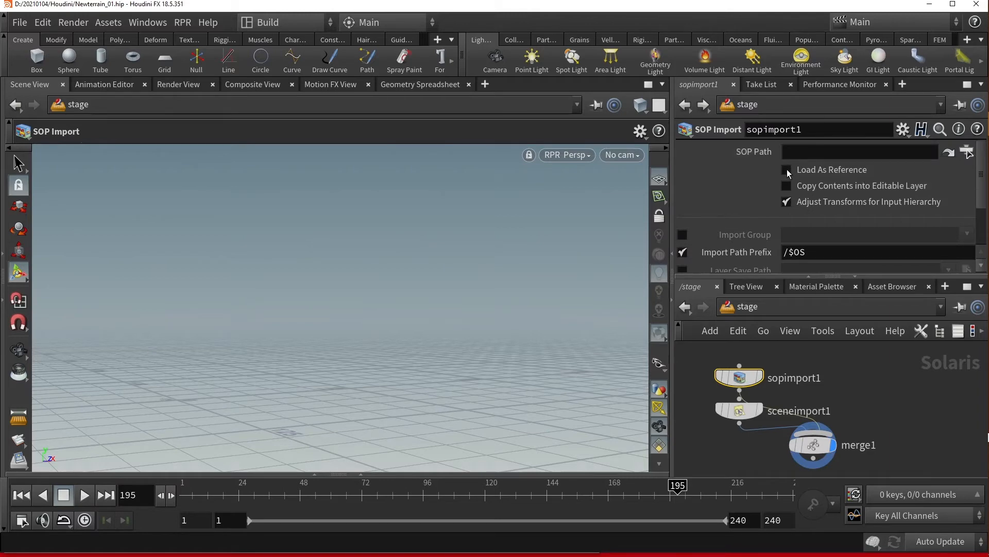
pyautogui.click(787, 169)
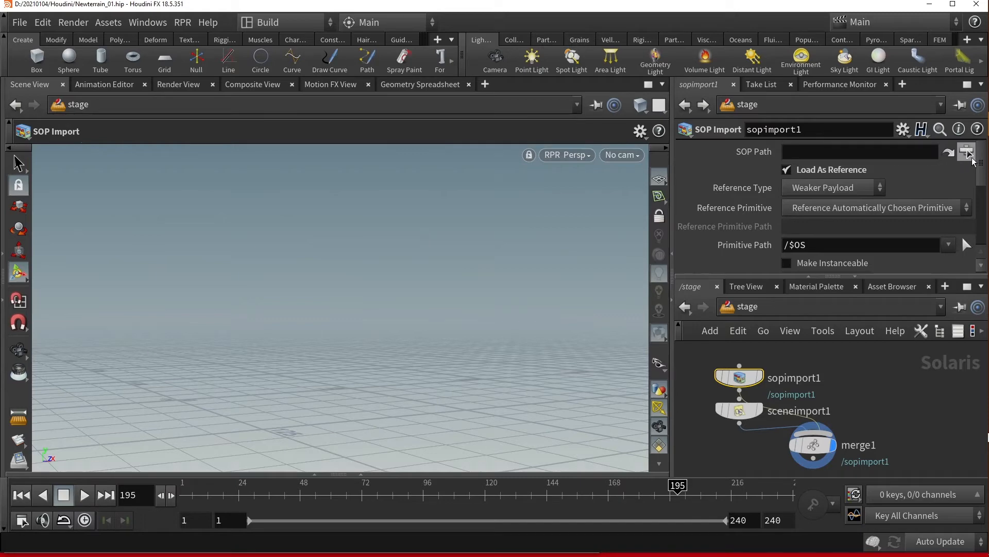
pyautogui.click(967, 152)
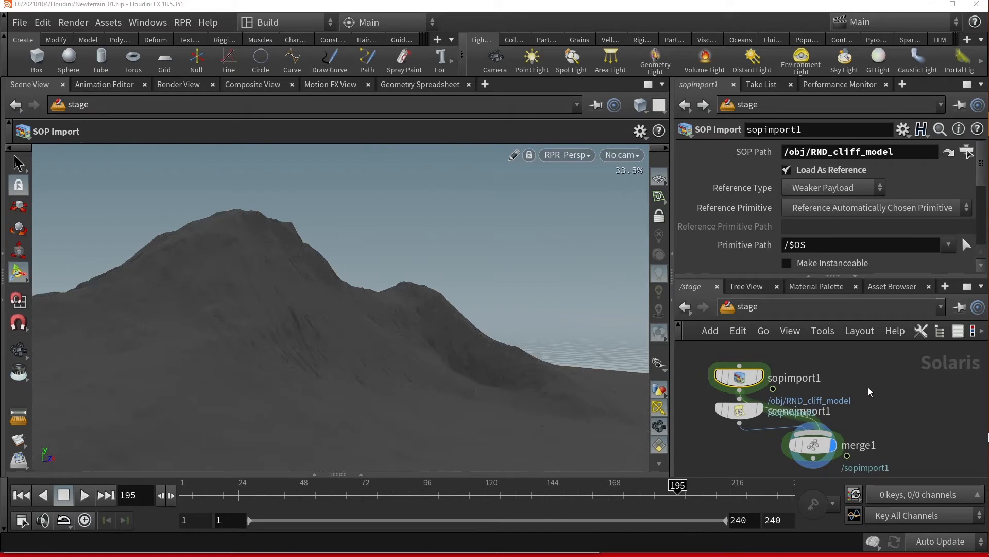
pyautogui.scroll(3)
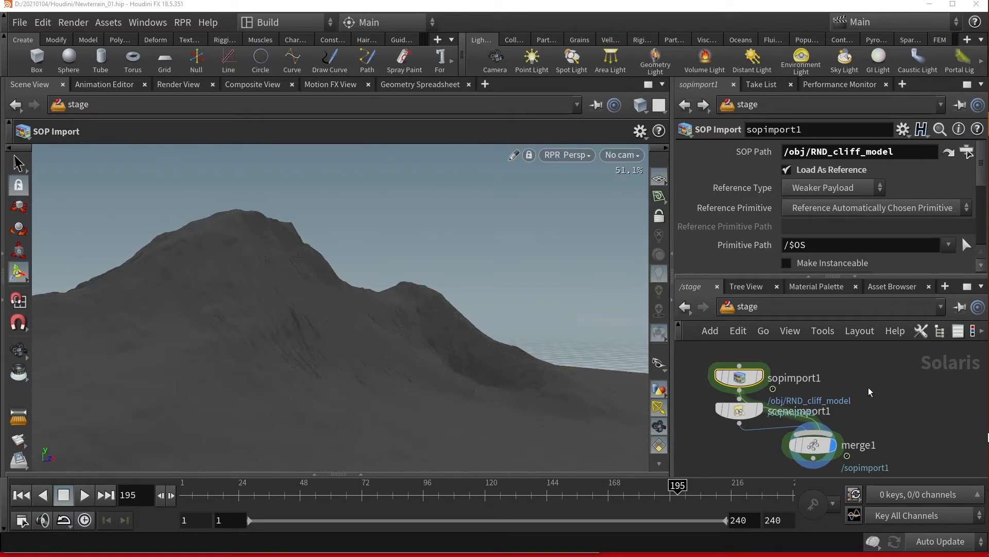
pyautogui.scroll(3)
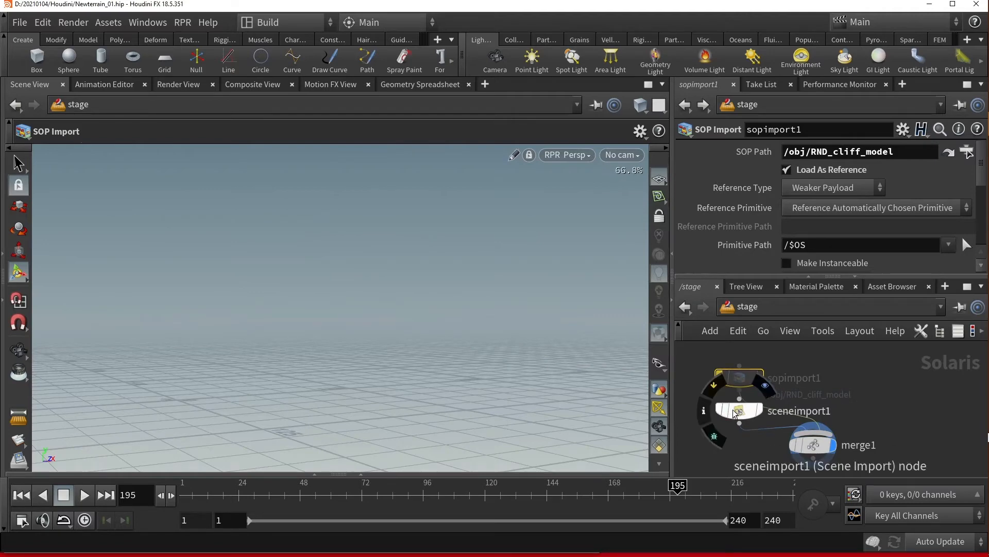
# - Set sceneimport1's Objects to /obj/RND_cliff_model and view the result through merge1
pyautogui.click(513, 155)
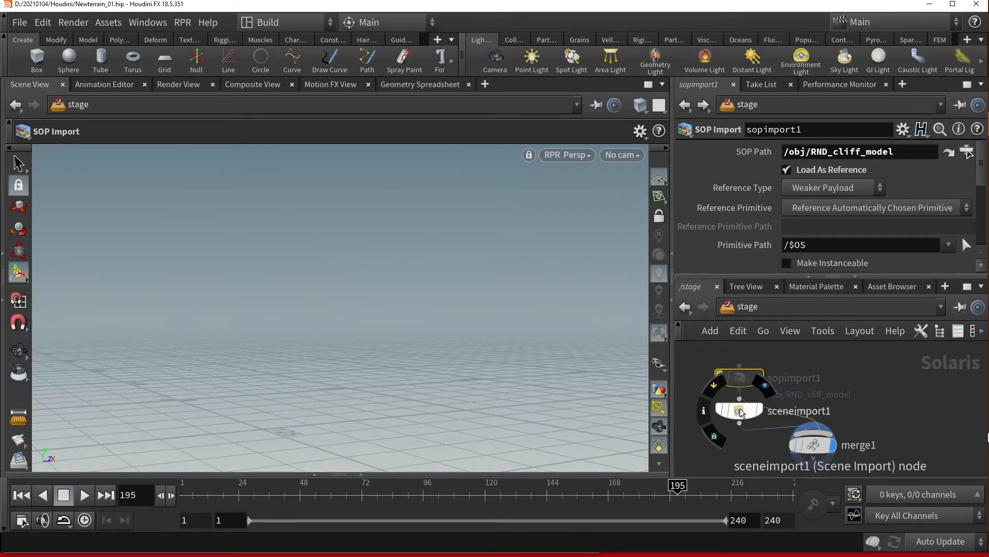
pyautogui.click(738, 411)
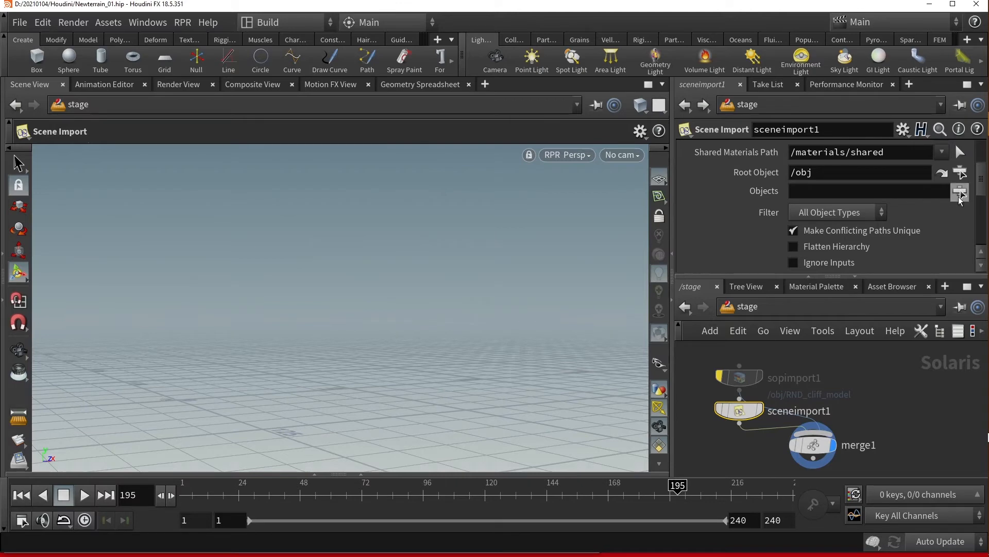
pyautogui.moveTo(959, 191)
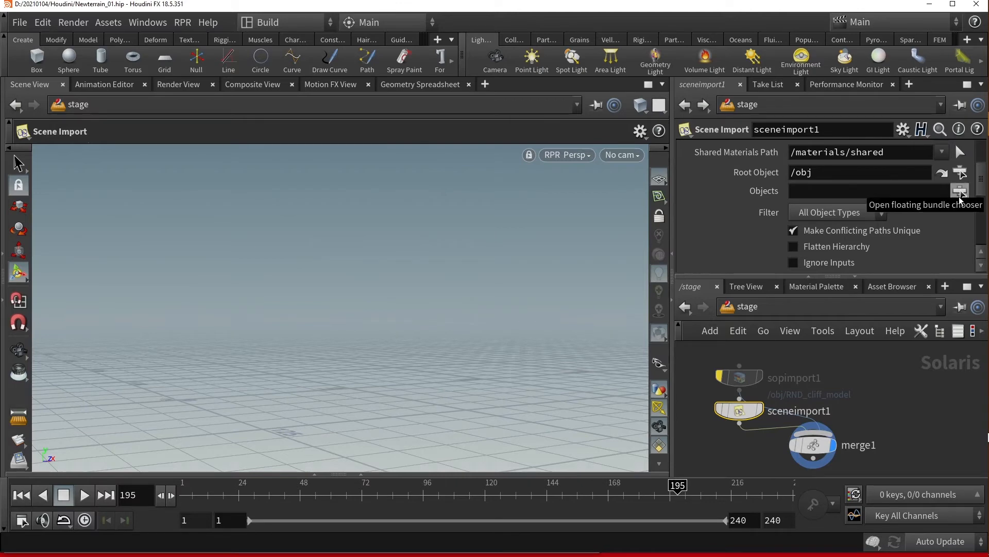
pyautogui.click(959, 190)
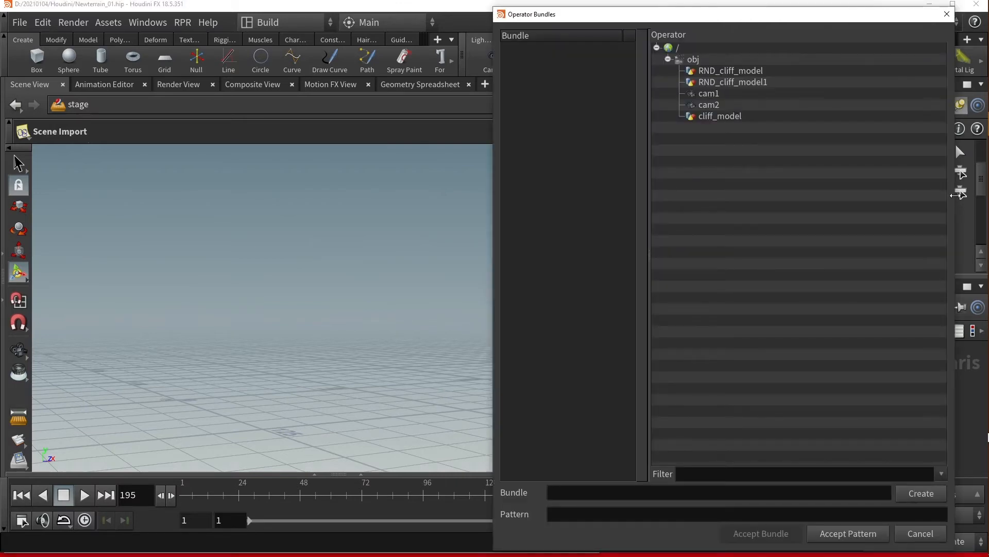
pyautogui.moveTo(800, 68)
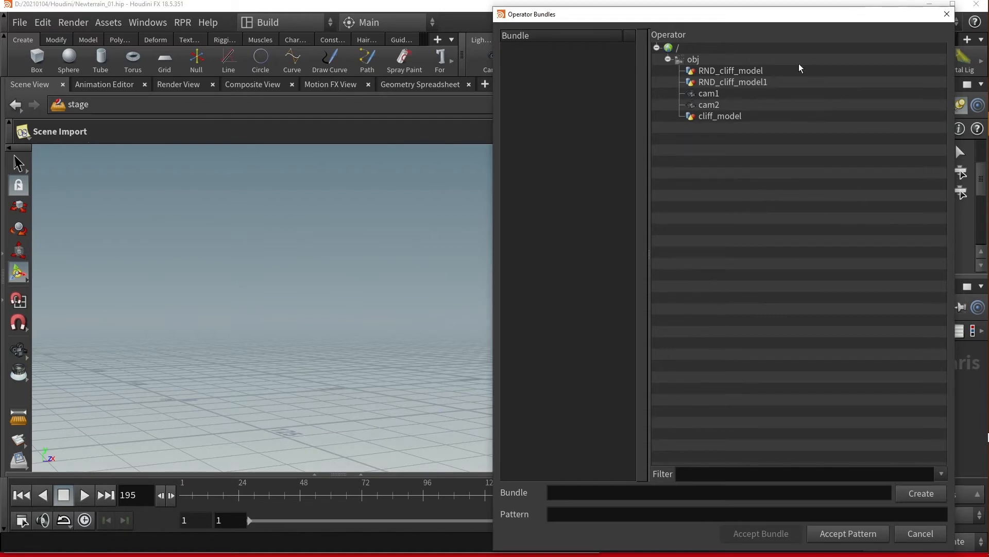
pyautogui.moveTo(757, 74)
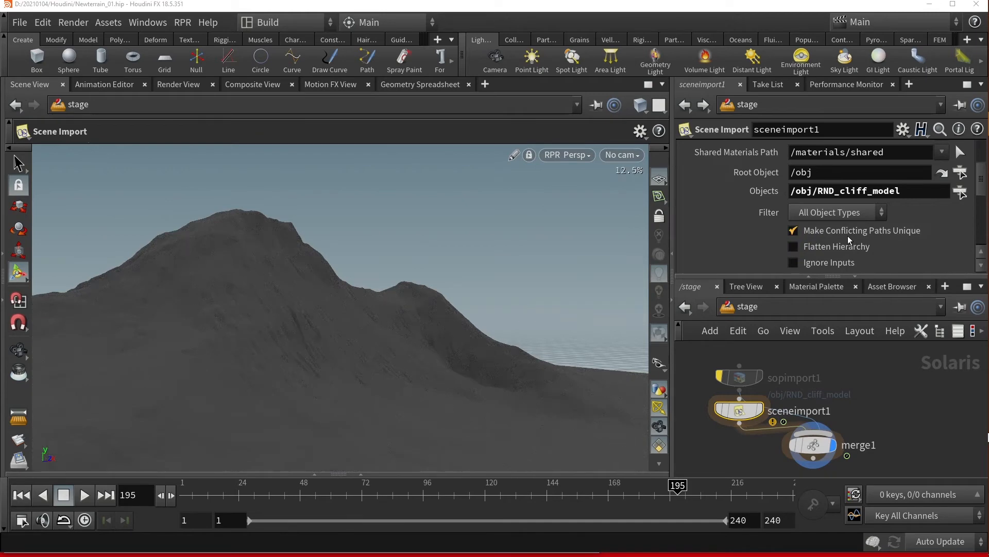
pyautogui.click(813, 442)
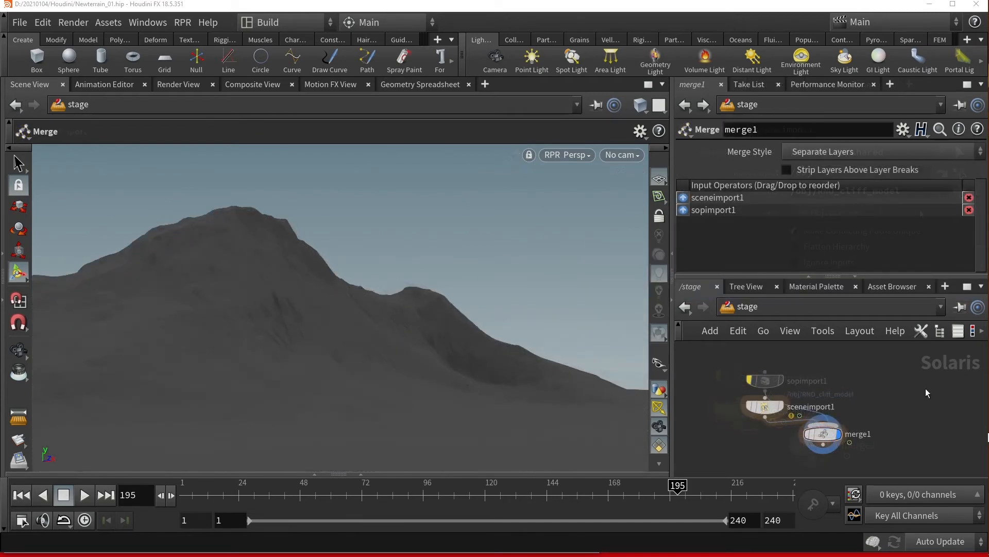
pyautogui.moveTo(918, 406)
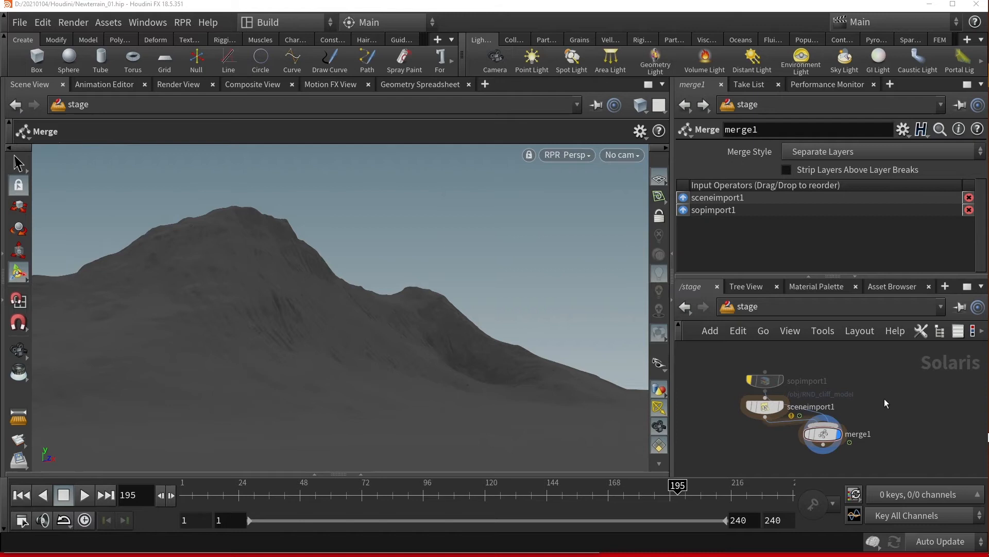
pyautogui.moveTo(898, 401)
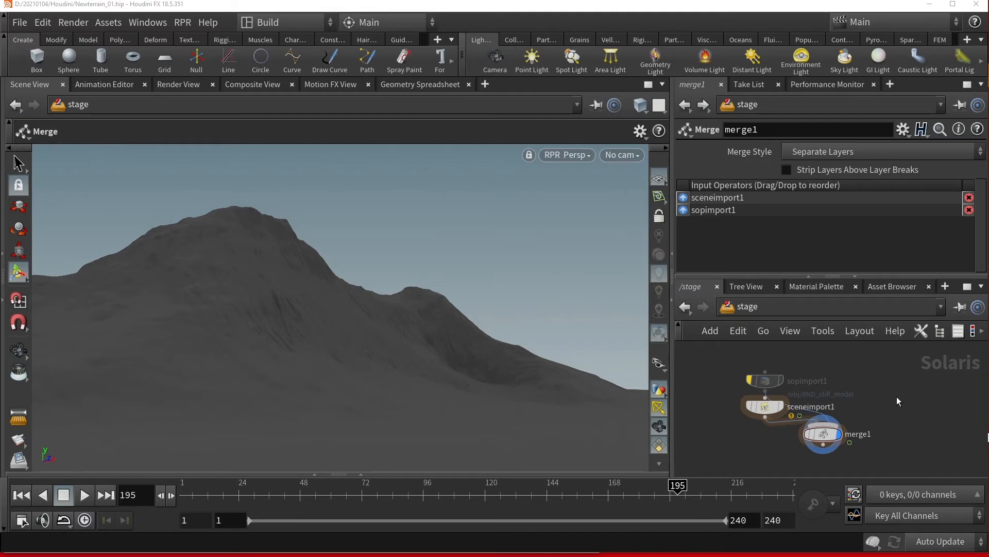
pyautogui.moveTo(897, 406)
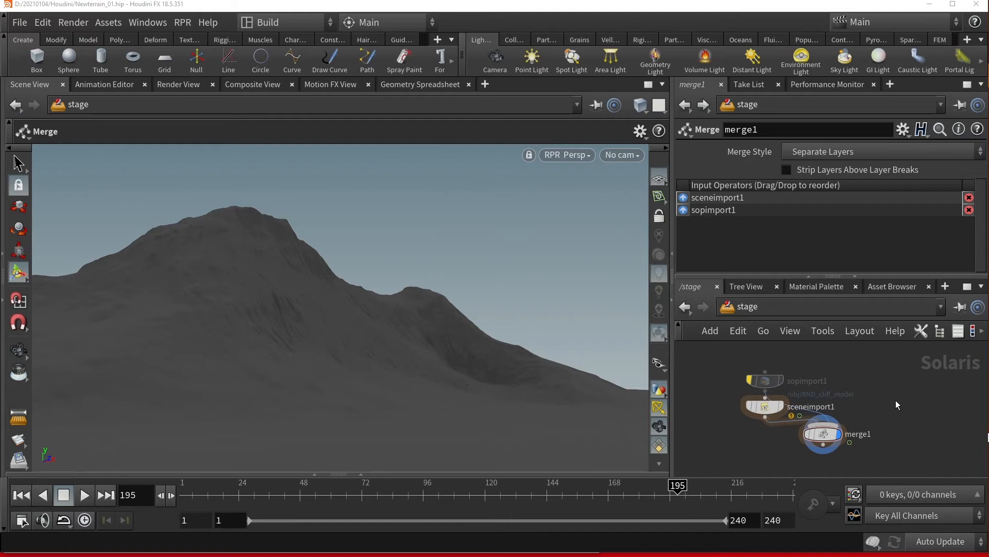
pyautogui.moveTo(883, 401)
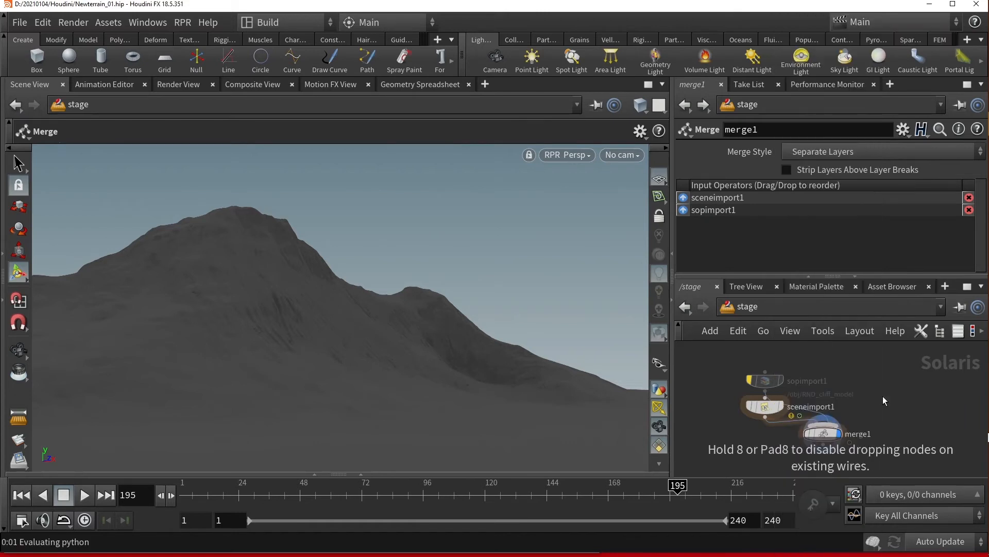
# - Place distantlight1 from the Lights shelf into the /stage network
pyautogui.click(751, 60)
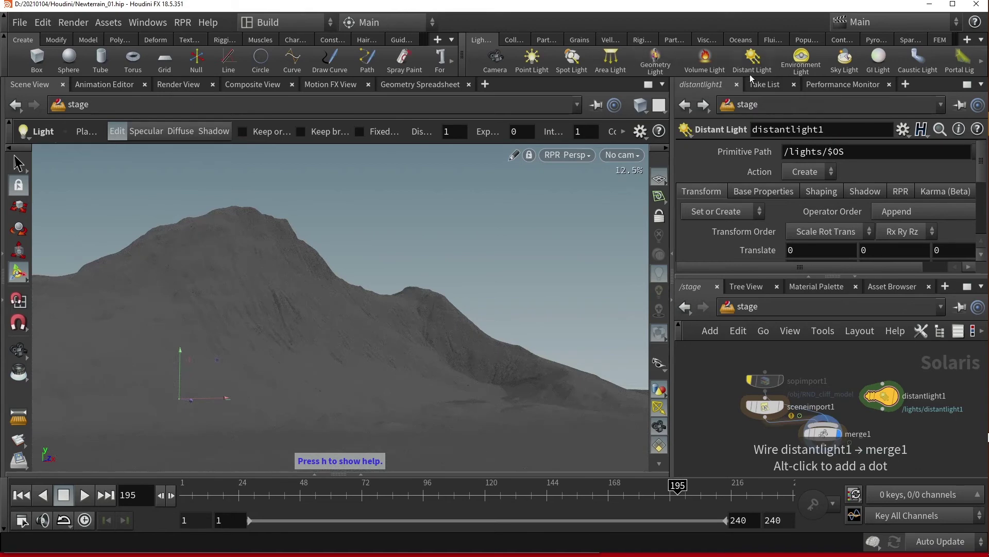
pyautogui.moveTo(752, 61)
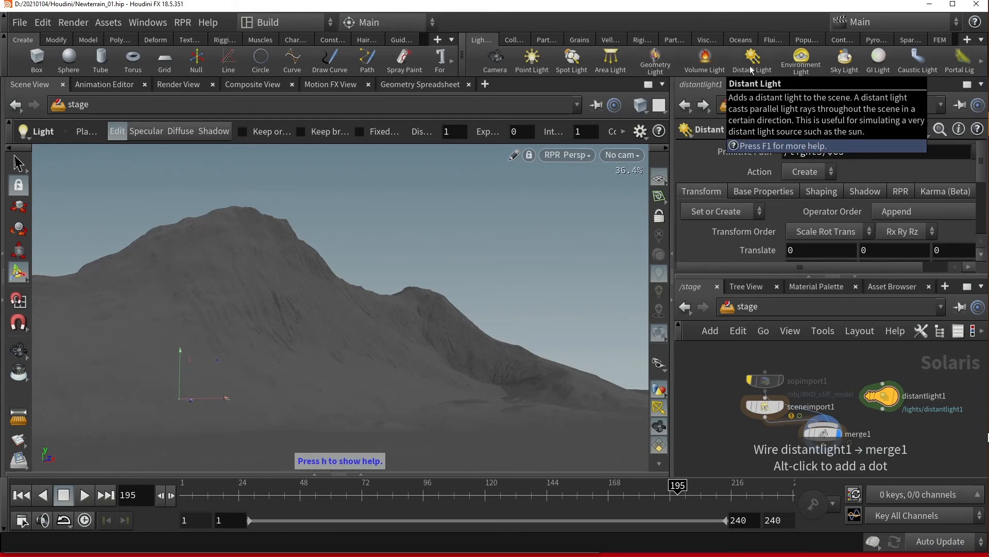
# - Wire distantlight1 into merge1 as a third input, dropping the extra distantlight2
pyautogui.click(751, 59)
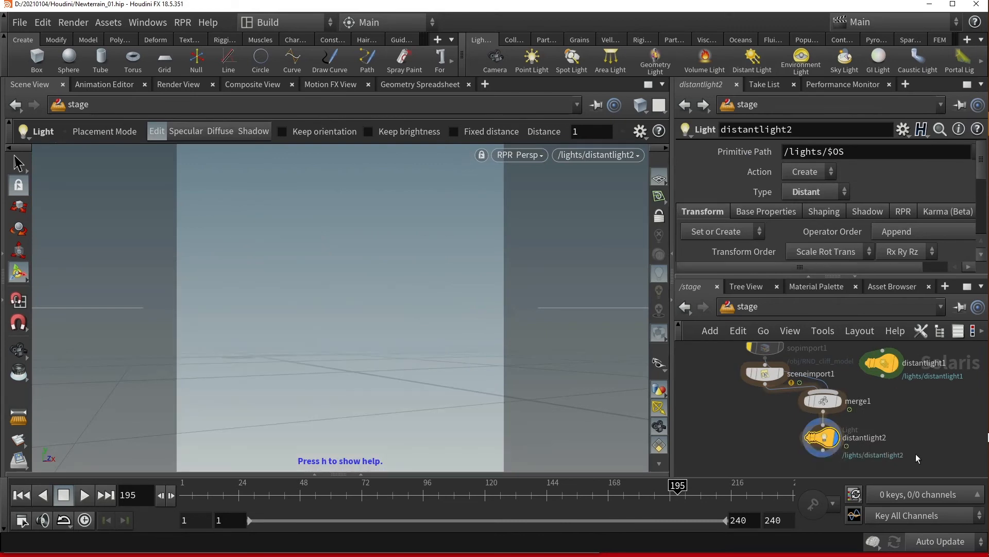
pyautogui.moveTo(914, 459)
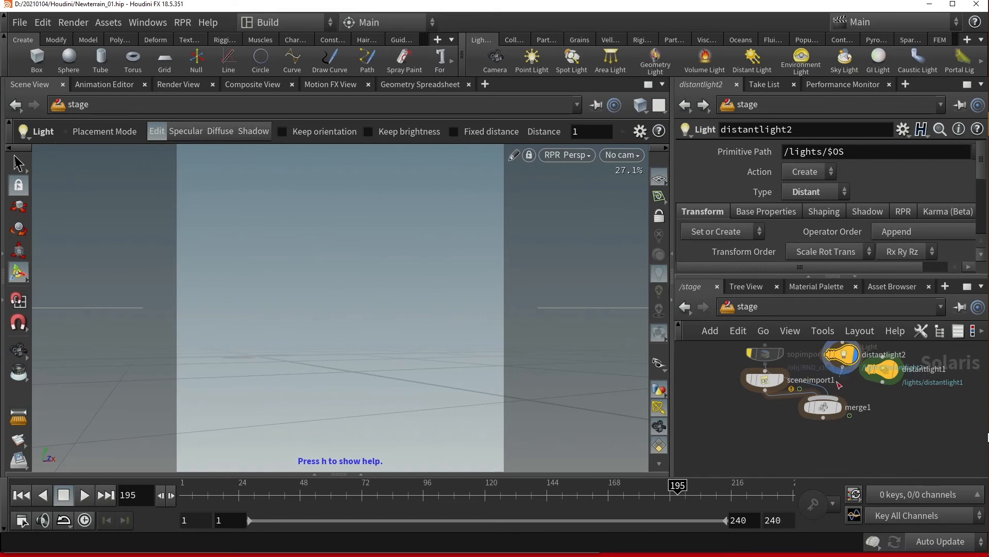
pyautogui.click(820, 406)
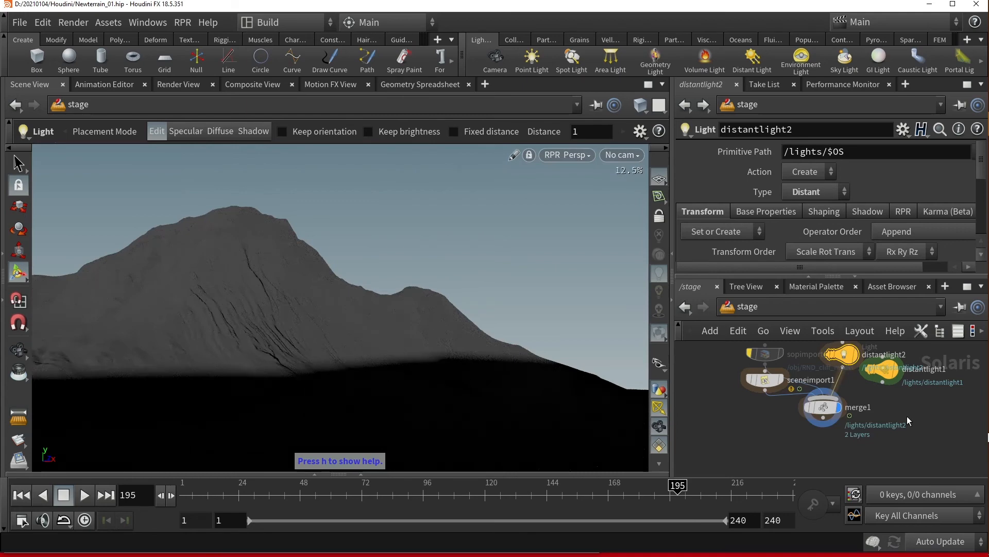
pyautogui.scroll(3)
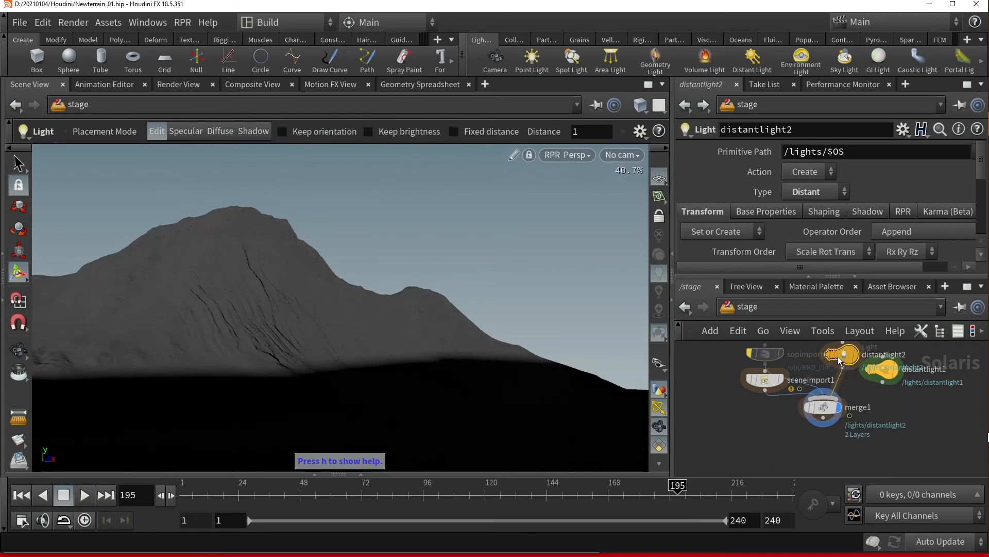
pyautogui.click(821, 406)
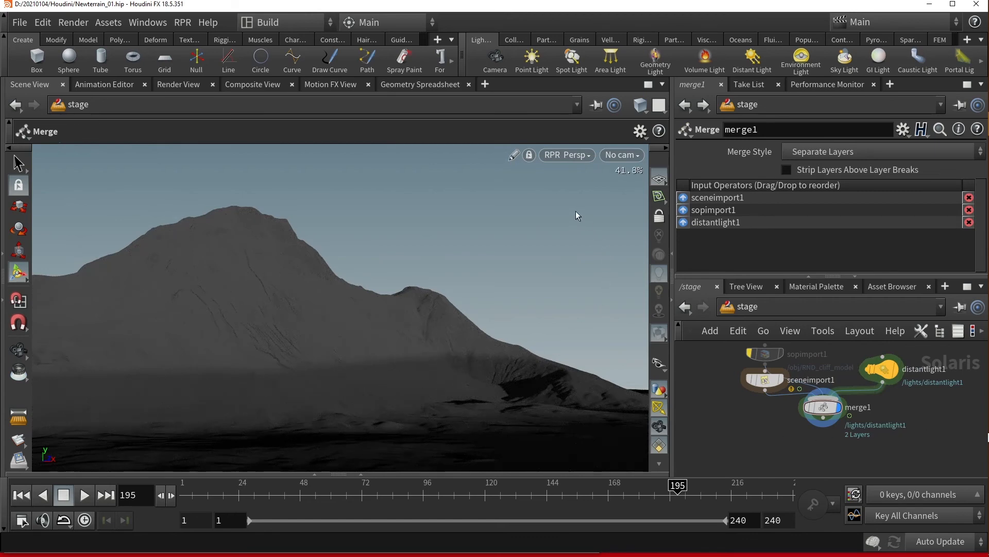
# - Restart the RPR render so the shadowed cliff redraws with distantlight1
pyautogui.click(564, 155)
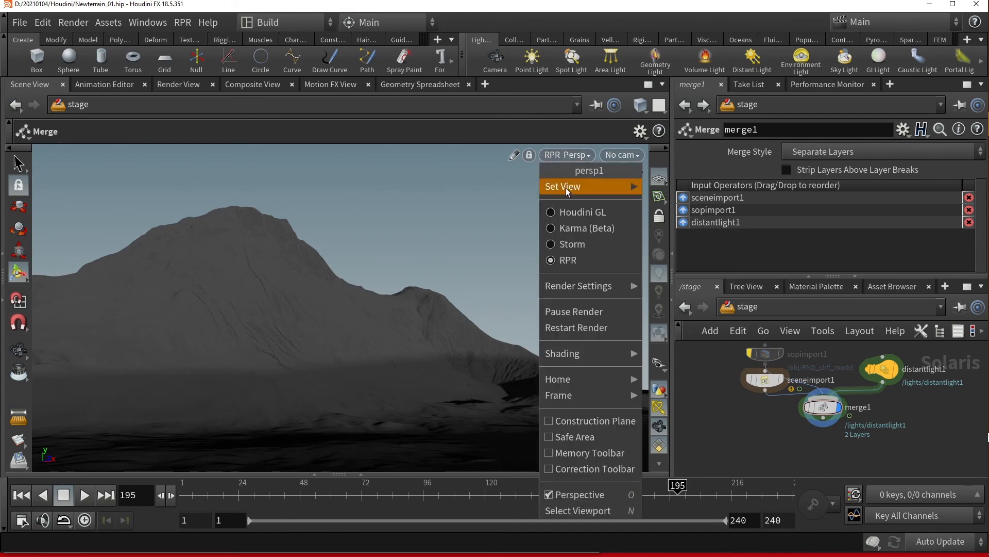
pyautogui.moveTo(580, 327)
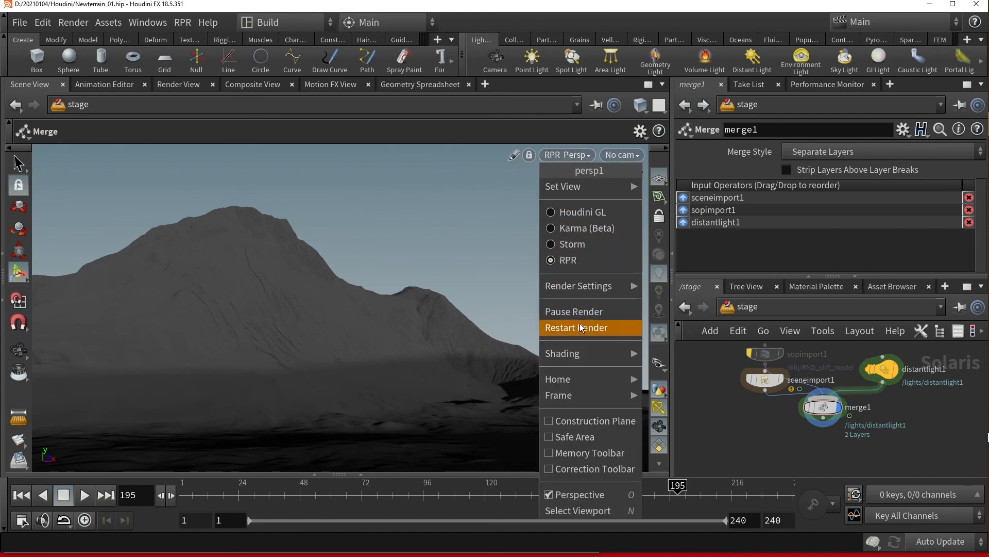
pyautogui.click(576, 327)
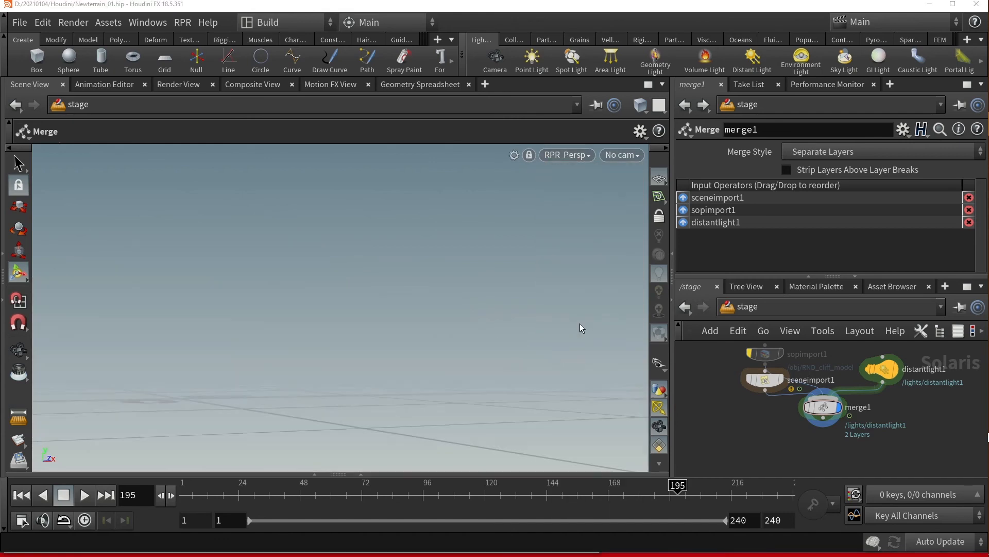
pyautogui.moveTo(580, 316)
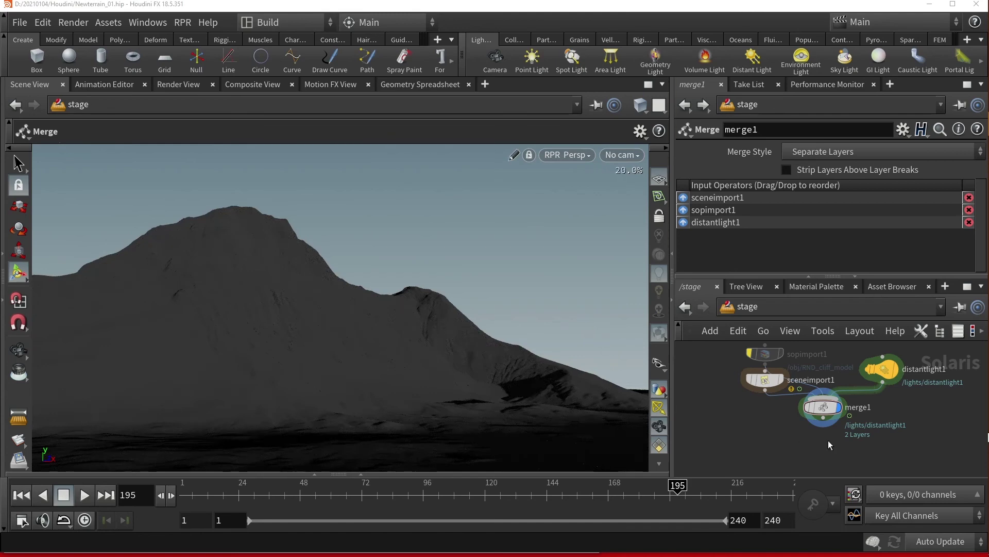
pyautogui.scroll(3)
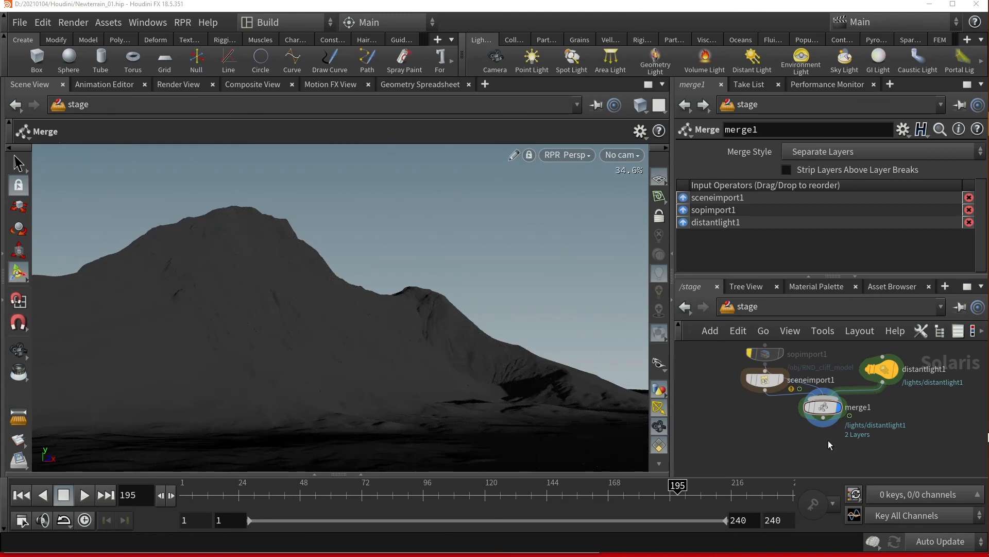